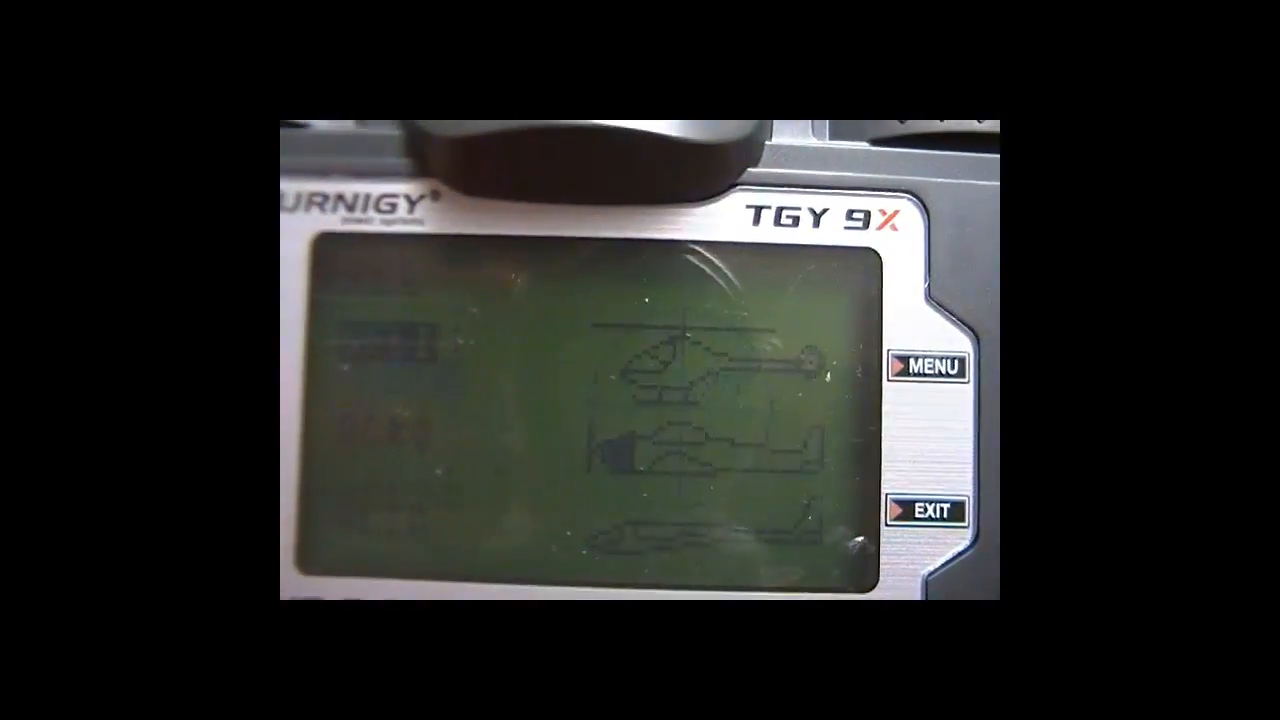
# - Back out of the helicopter type pictures to the SETTING menu with TYPE SELE highlighted
pyautogui.click(932, 368)
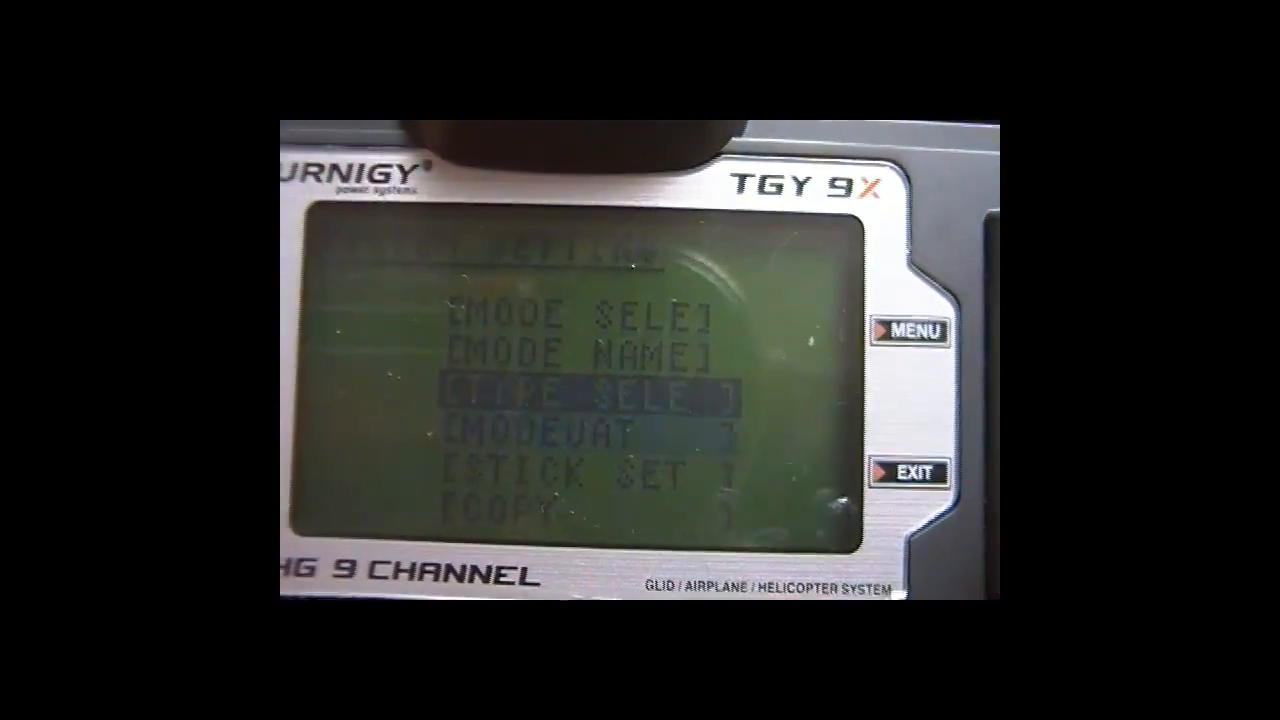